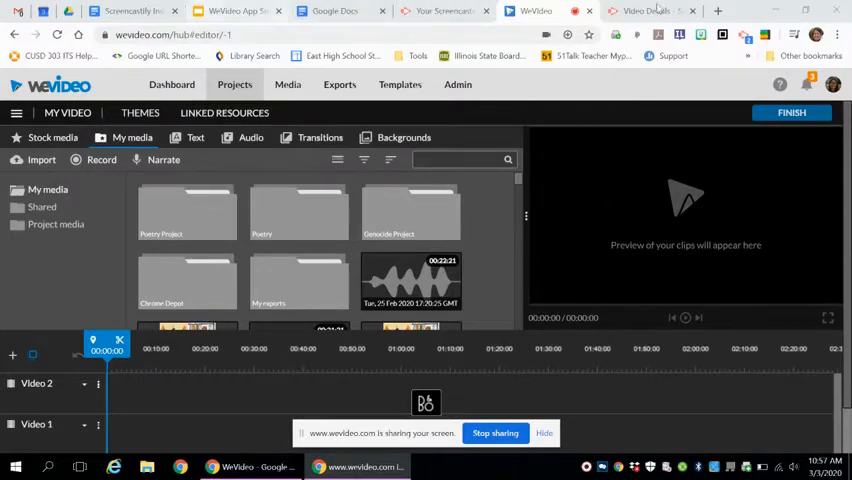
# Search Google in a new tab for 'screencastify chrome extension' via the suggestion
pyautogui.click(718, 12)
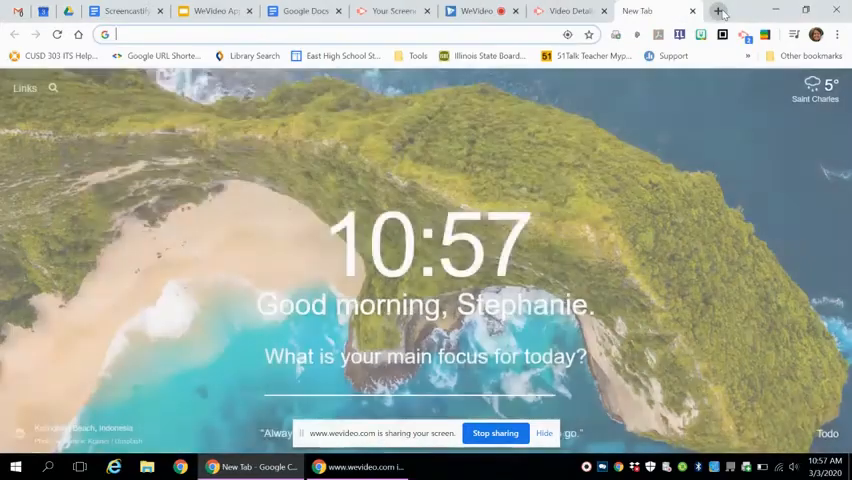
pyautogui.click(718, 12)
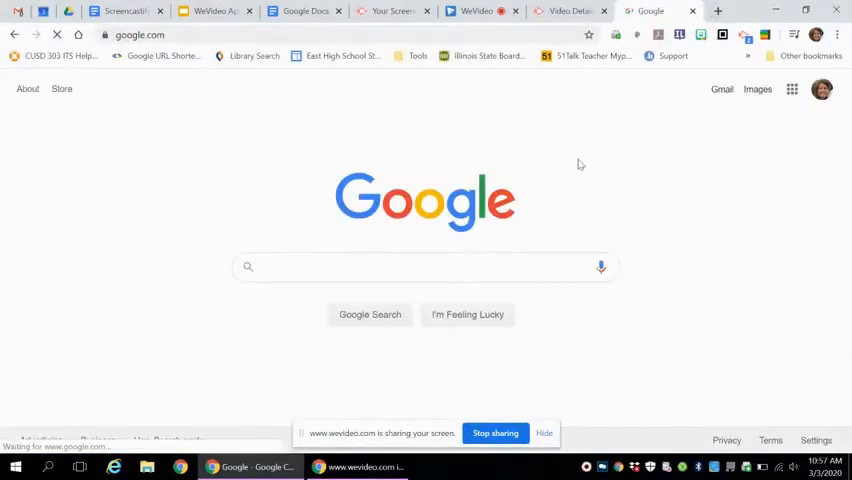
pyautogui.write('screencastify chrome')
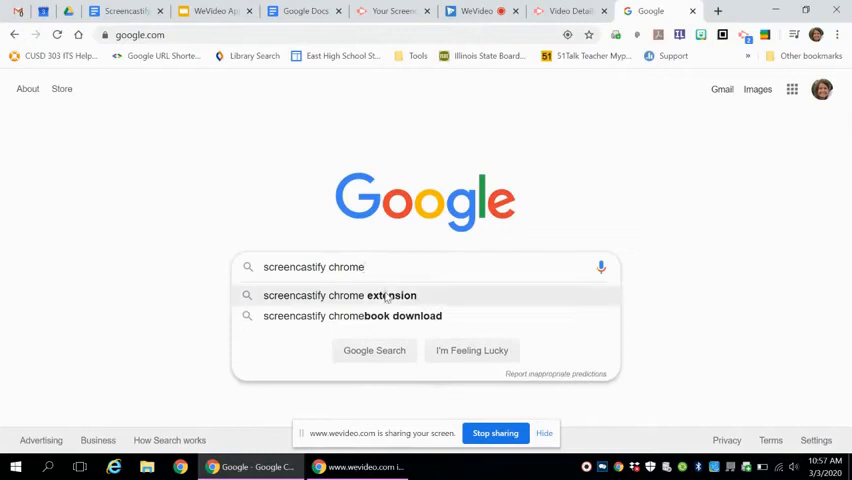
pyautogui.click(340, 296)
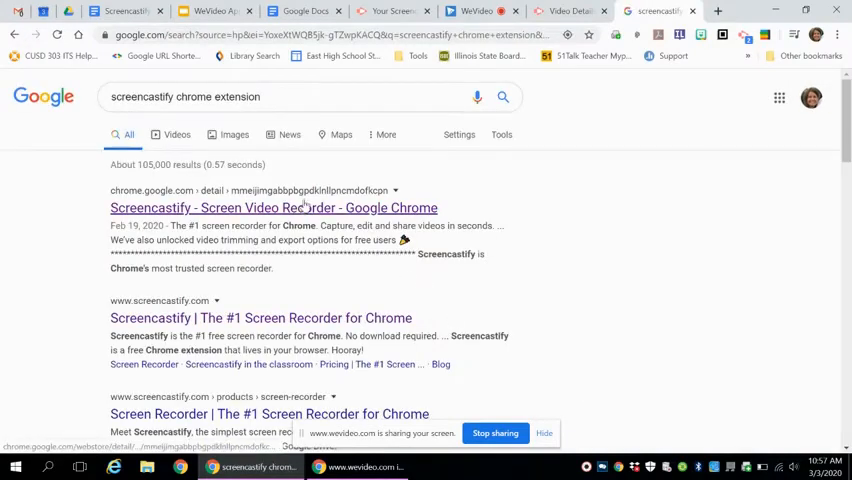
# Open the Screencastify - Screen Video Recorder listing in the Chrome Web Store
pyautogui.click(272, 208)
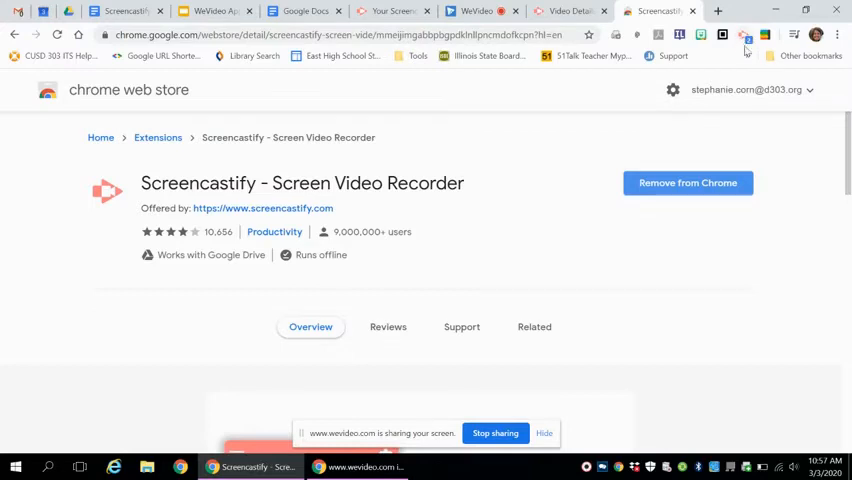
pyautogui.moveTo(746, 36)
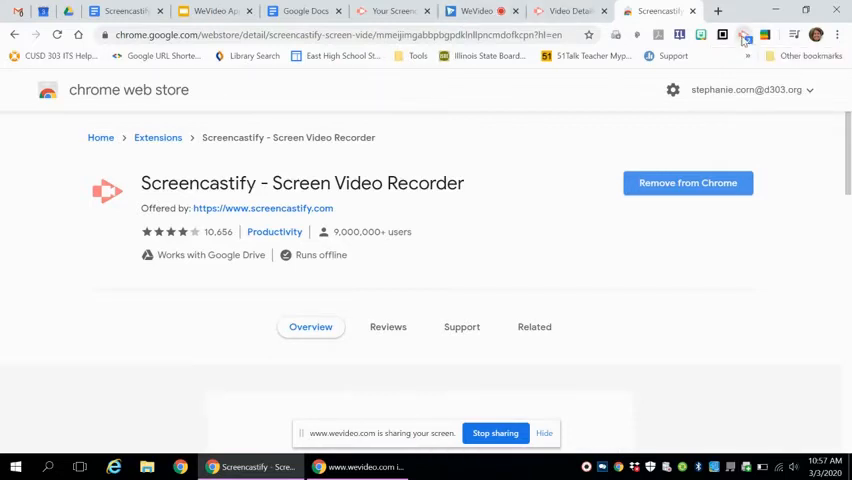
# Set Screencastify to record the whole Desktop after briefly trying webcam-only mode
pyautogui.click(744, 36)
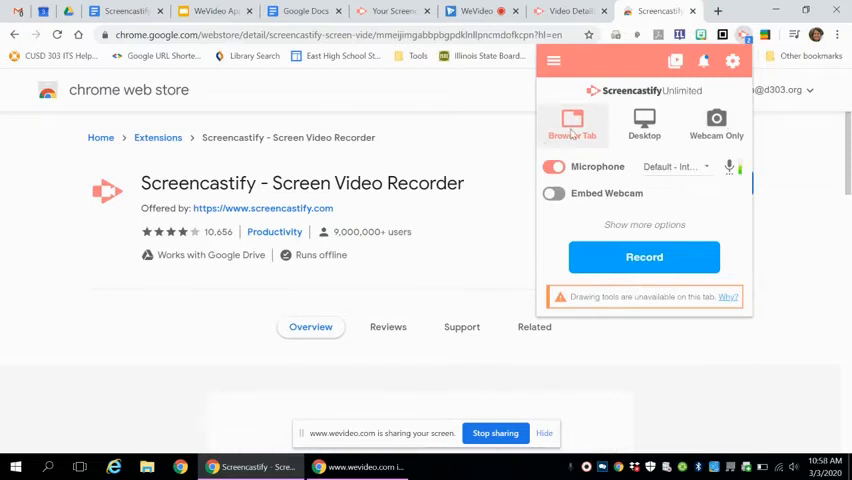
pyautogui.moveTo(756, 240)
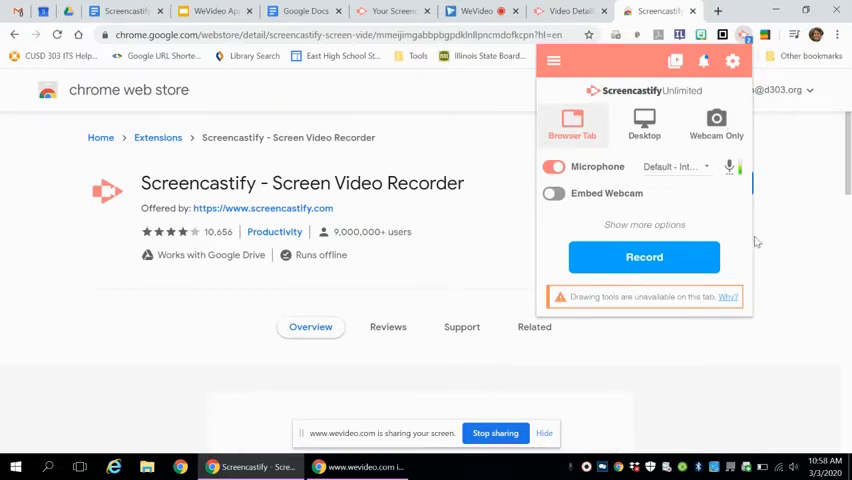
pyautogui.moveTo(724, 82)
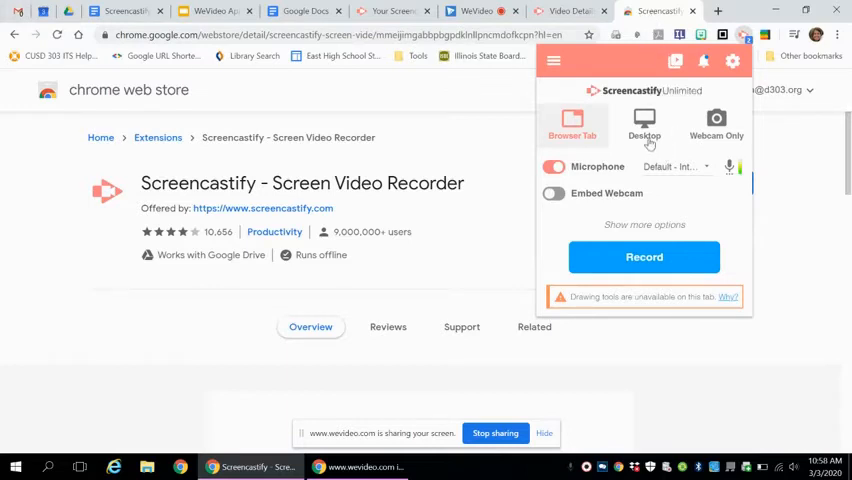
pyautogui.click(644, 126)
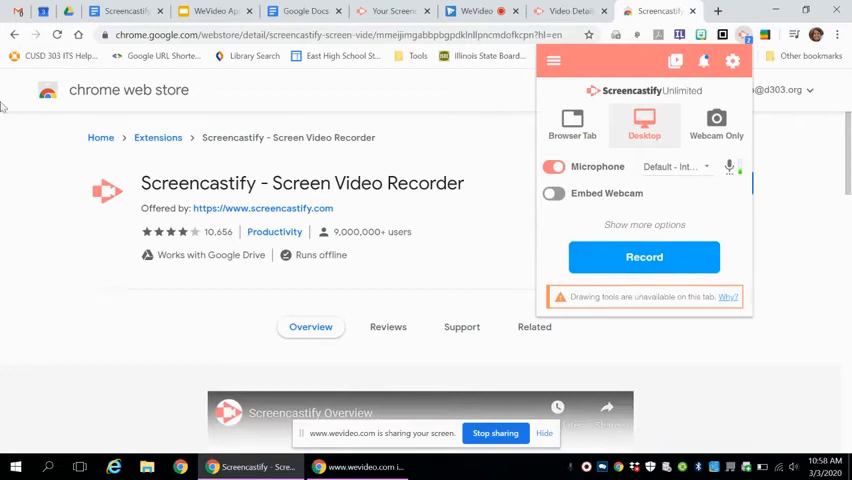
pyautogui.click(716, 126)
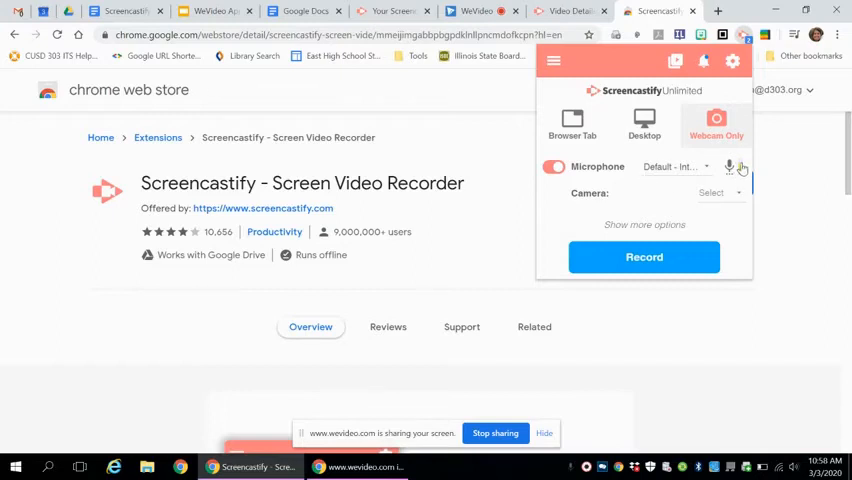
pyautogui.click(644, 126)
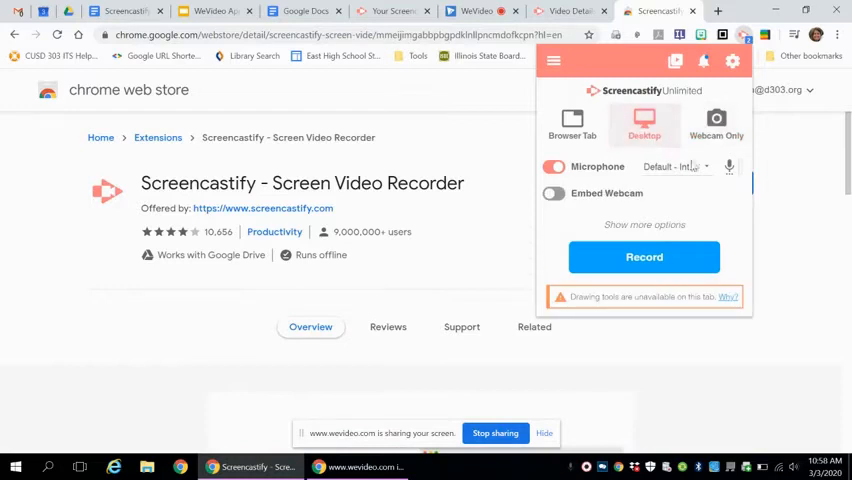
# Turn on Embed Webcam and select the HP HD camera for the overlay
pyautogui.click(554, 192)
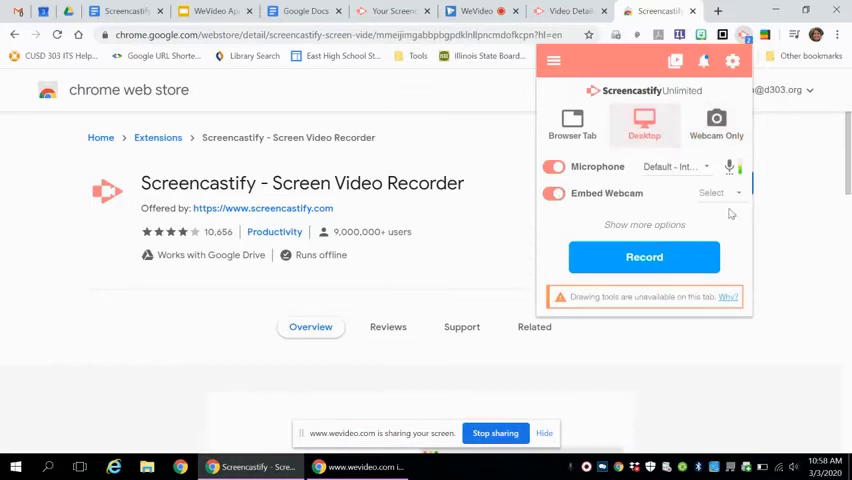
pyautogui.click(710, 192)
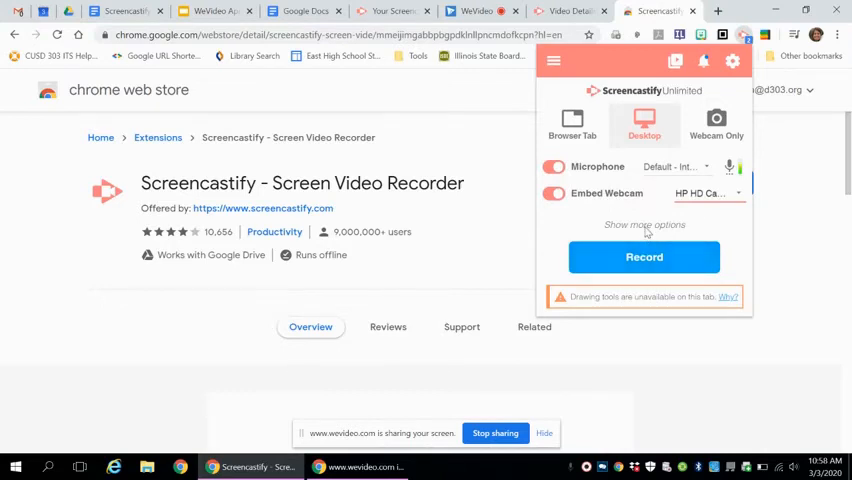
# Reveal the extra options and toggle Show Drawing Tools alongside the 3-second countdown and system audio
pyautogui.click(644, 224)
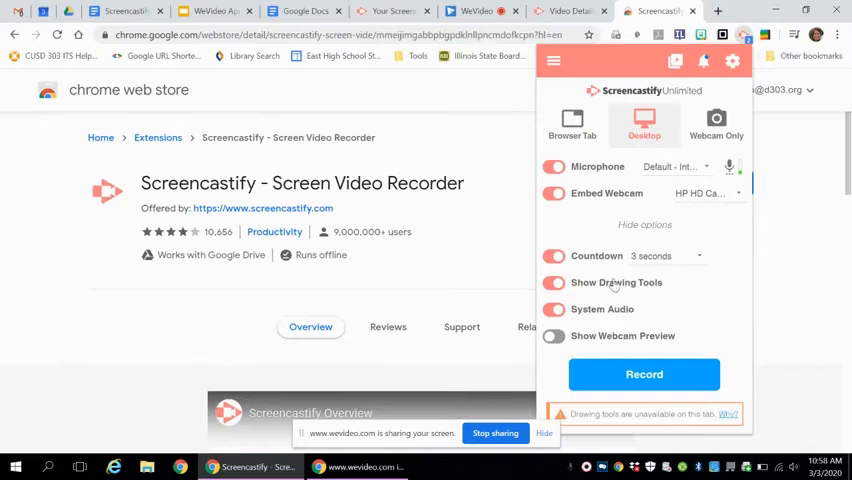
pyautogui.moveTo(616, 340)
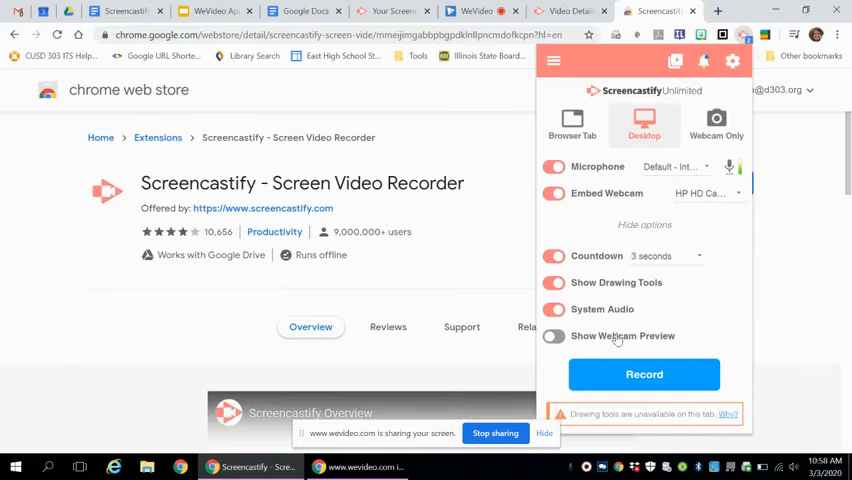
pyautogui.moveTo(600, 264)
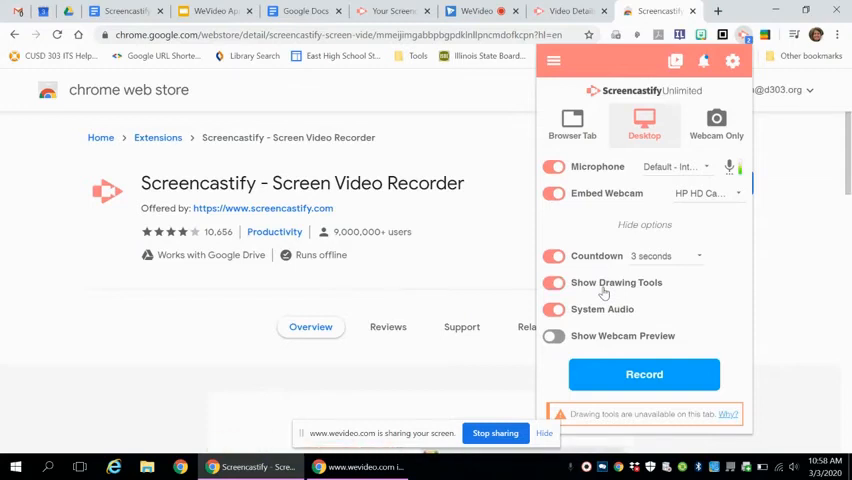
pyautogui.click(552, 282)
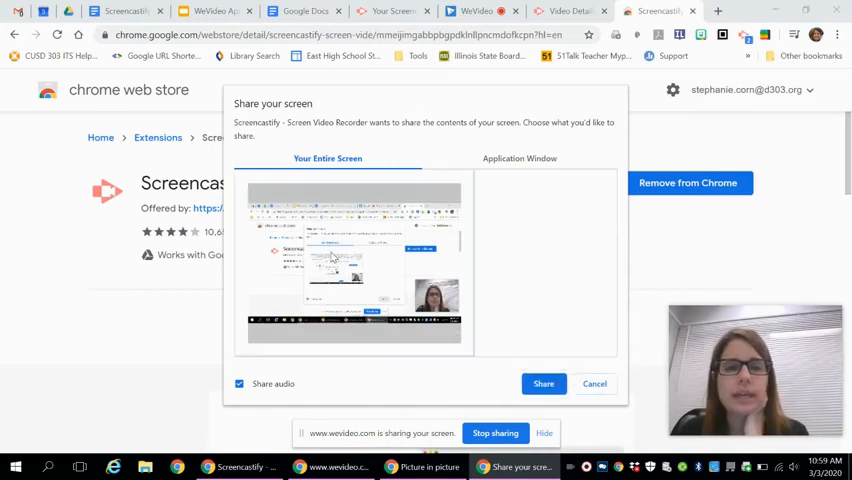
# Start recording by sharing Your Entire Screen, with the webcam overlay in the corner
pyautogui.click(544, 384)
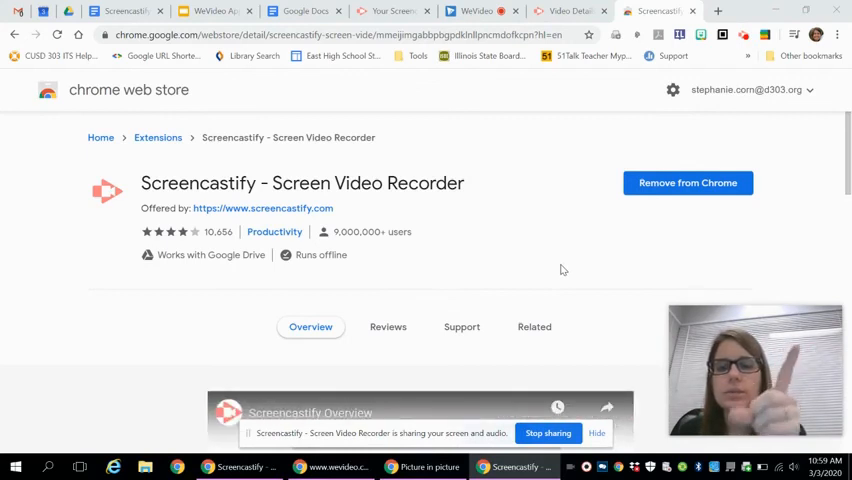
pyautogui.moveTo(696, 136)
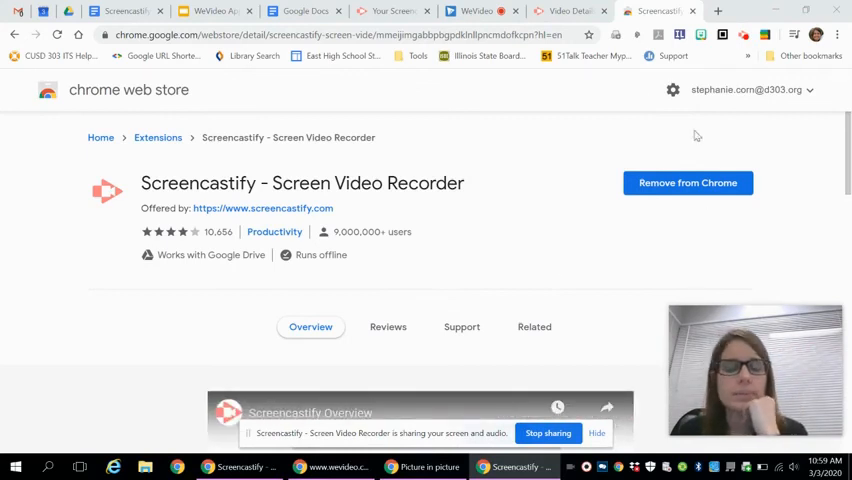